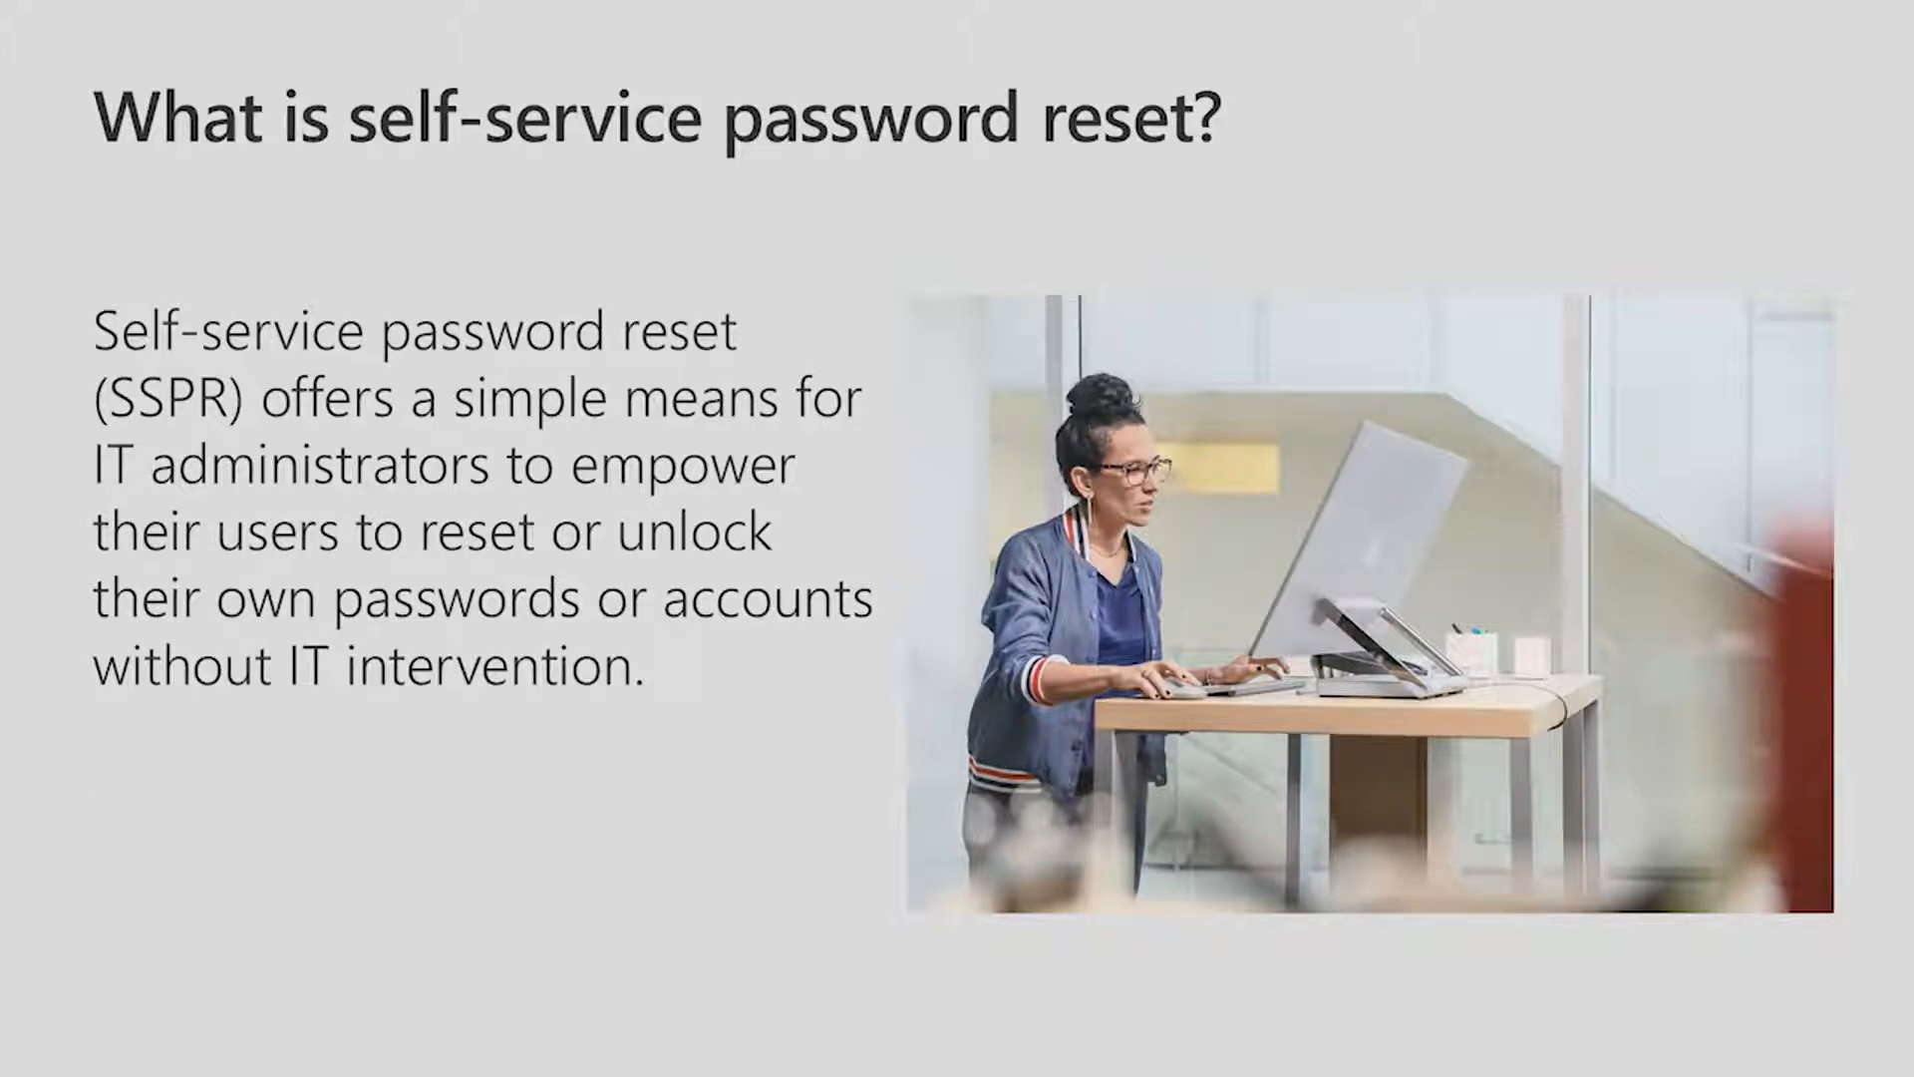
Step: Advance the slideshow to the 'Why self-service password reset?' slide listing four drawbacks
{"action": "key", "text": "Right"}
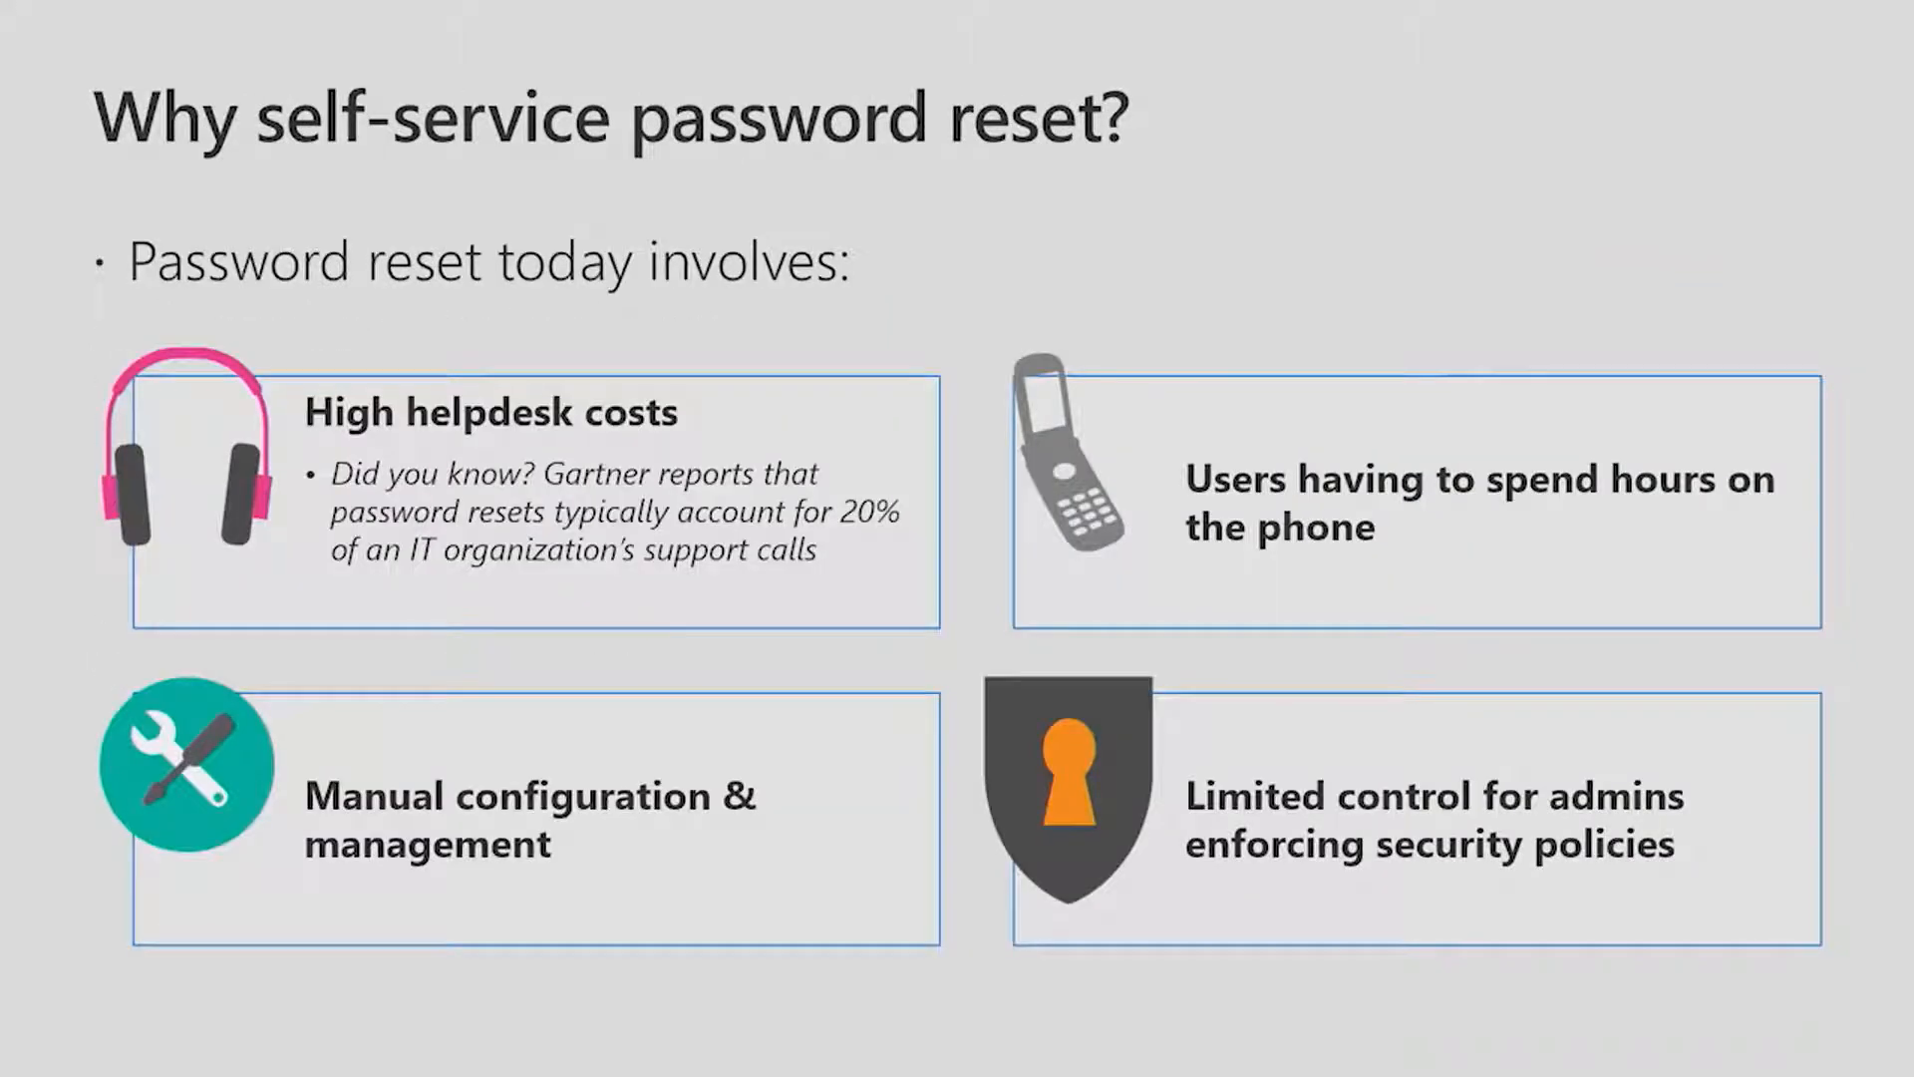